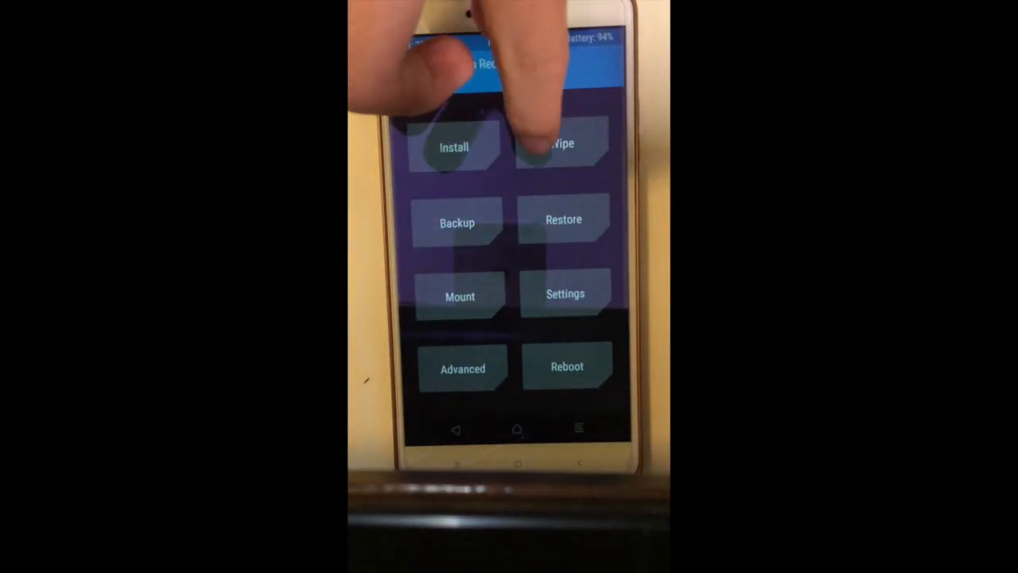
Enter the Wipe options, back out to the main menu, and enter Wipe again.
click(564, 147)
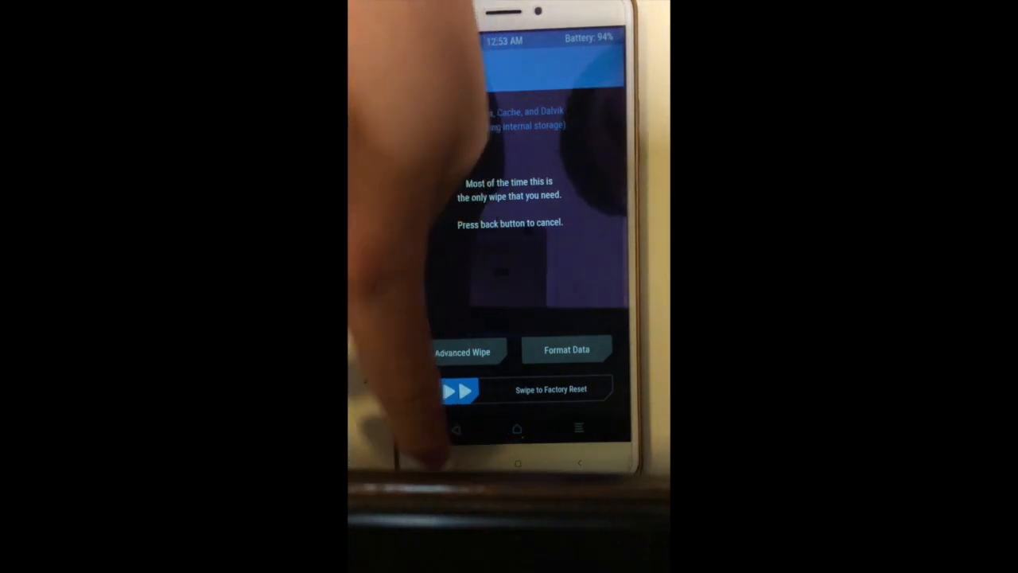
click(455, 429)
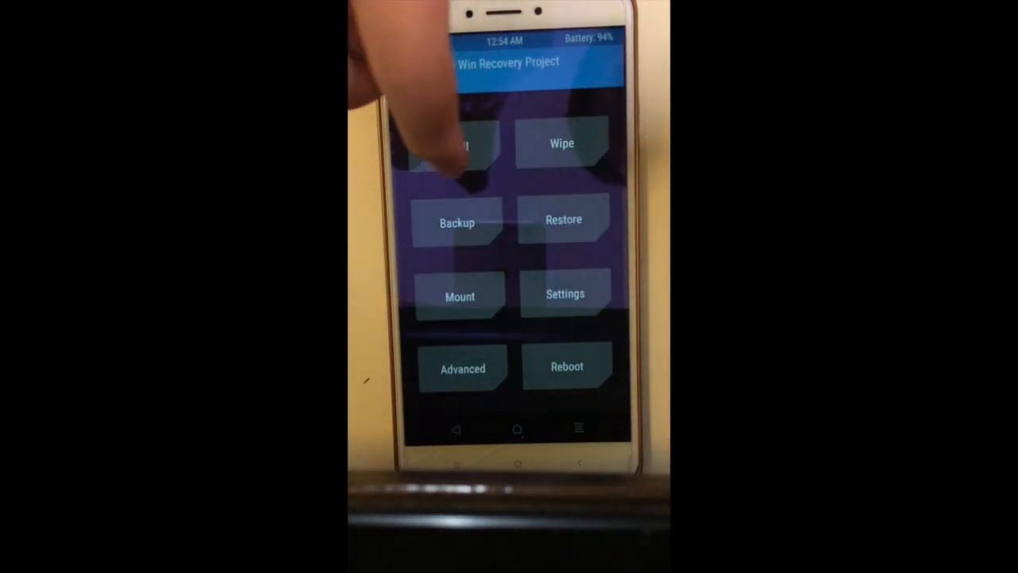
click(562, 143)
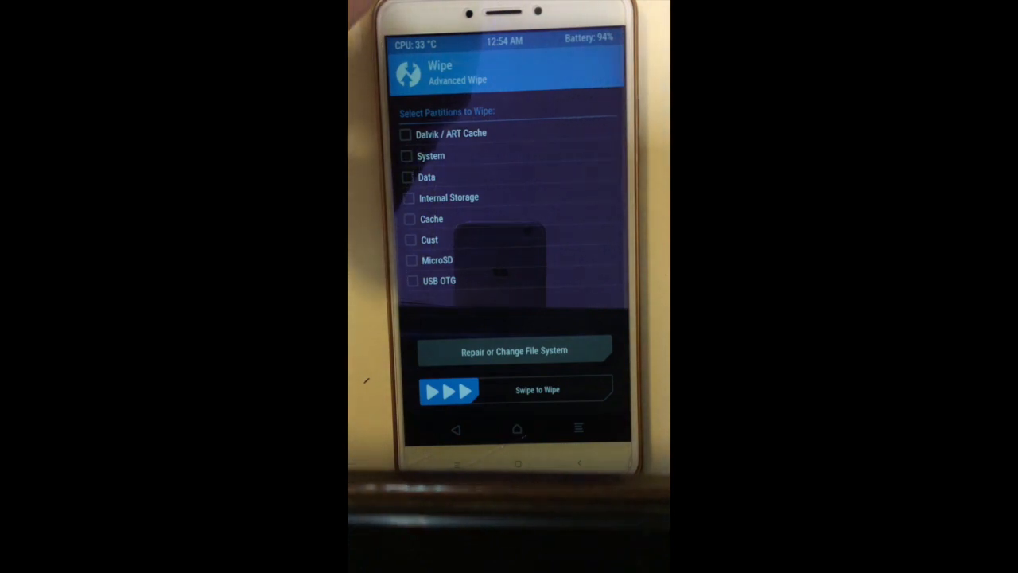
Mark System, Data and Cache, swipe to wipe them, and return to the main menu.
click(431, 155)
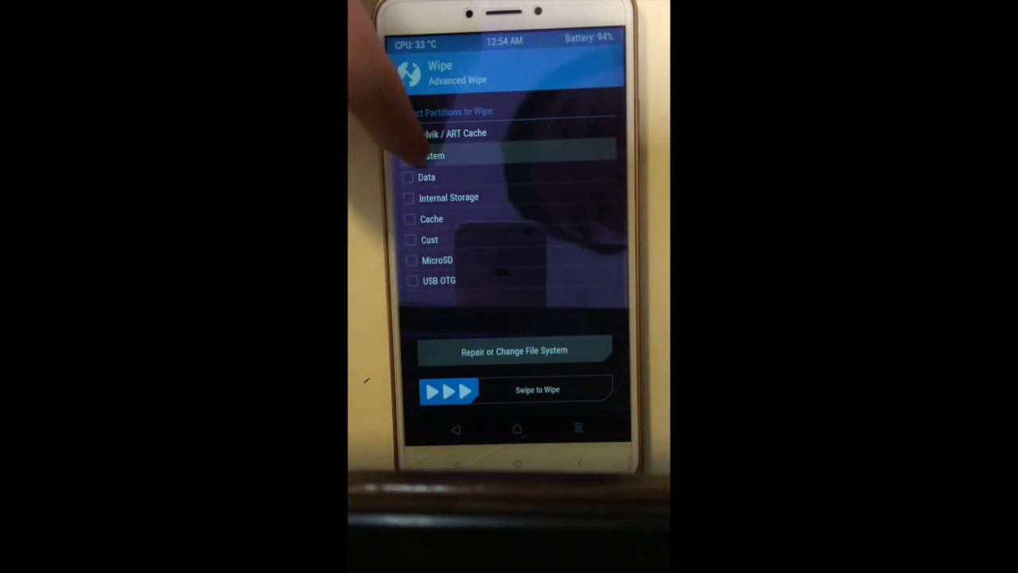
click(407, 177)
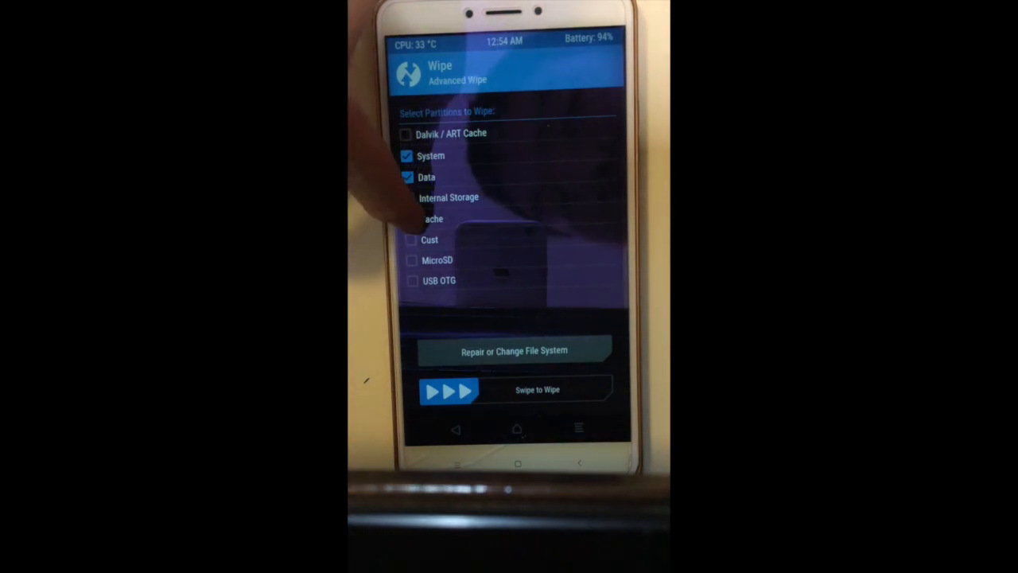
click(410, 219)
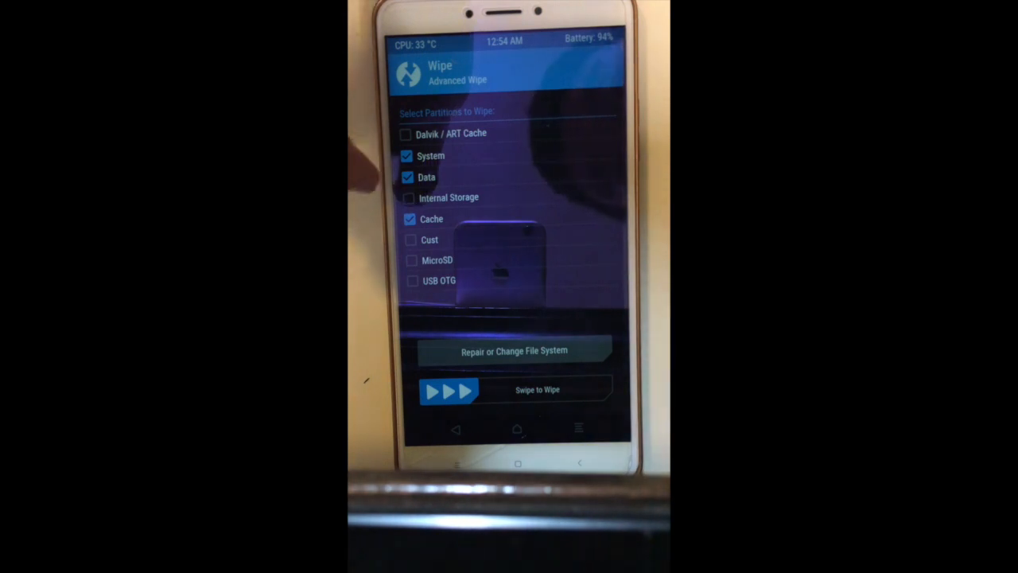
click(406, 134)
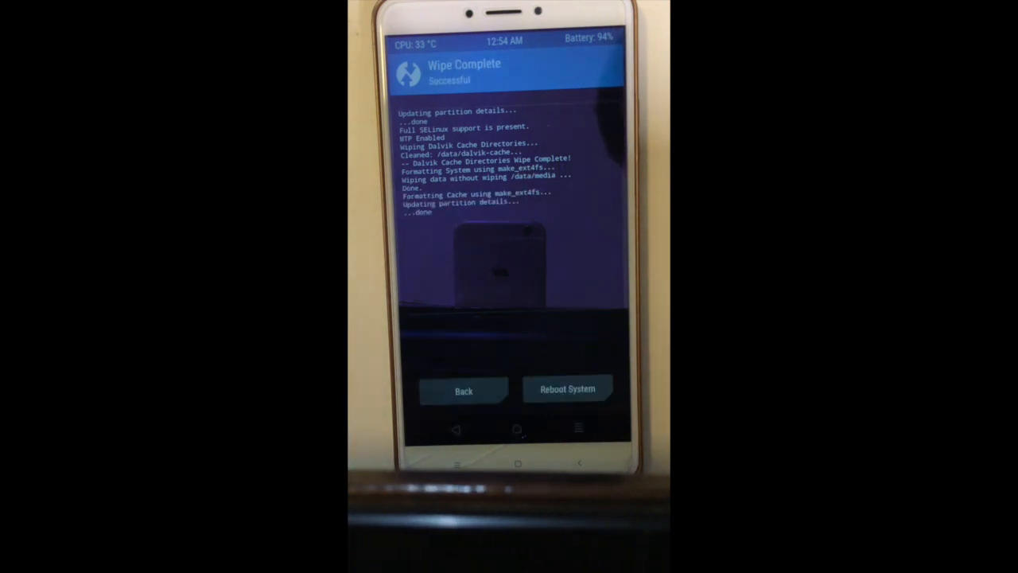
click(464, 389)
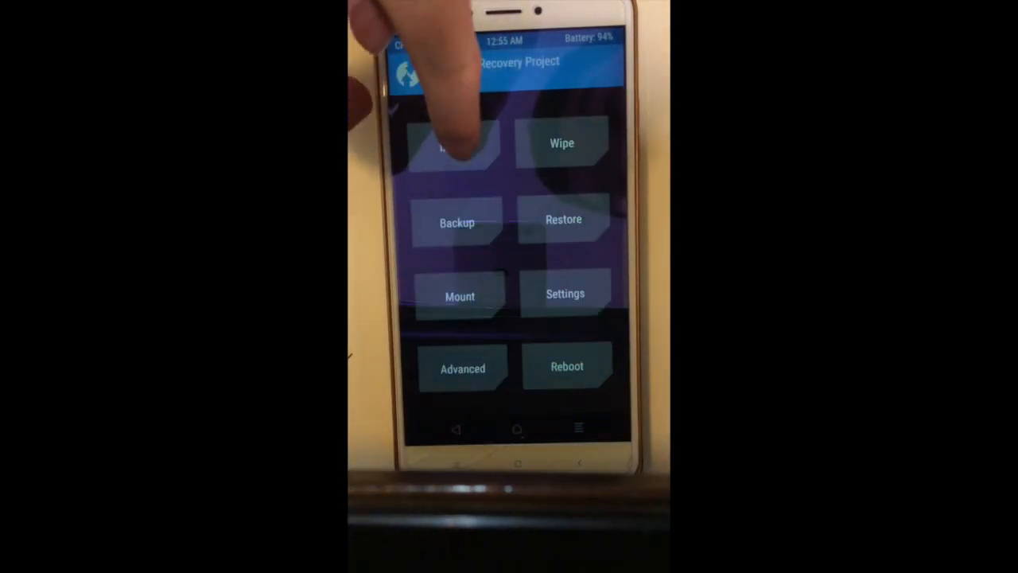
Enter Install to browse internal storage for a zip to flash.
click(456, 144)
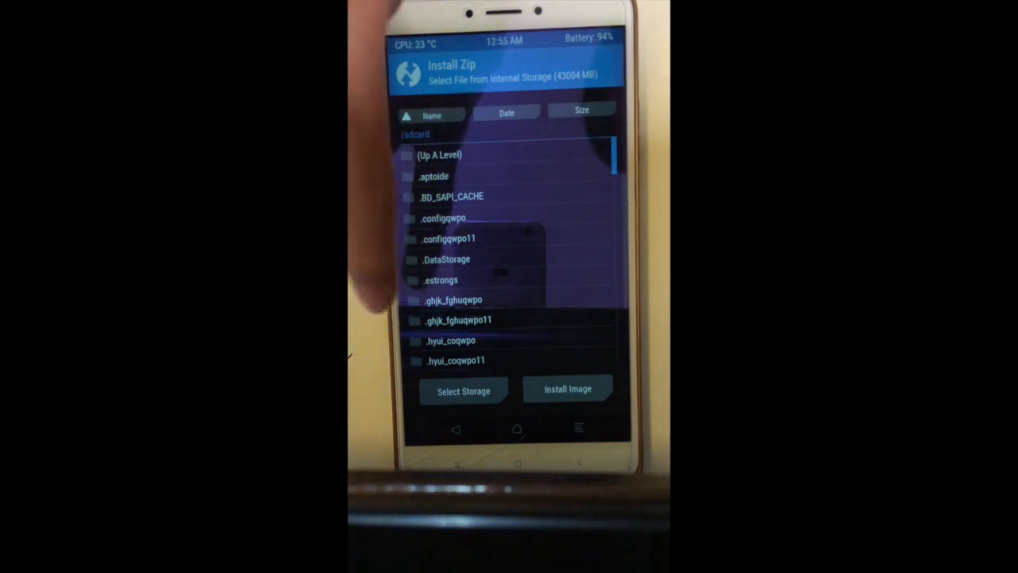
Select the PixelExperience Oxygen 9.0 zip from the file list for flashing.
scroll(down, 3)
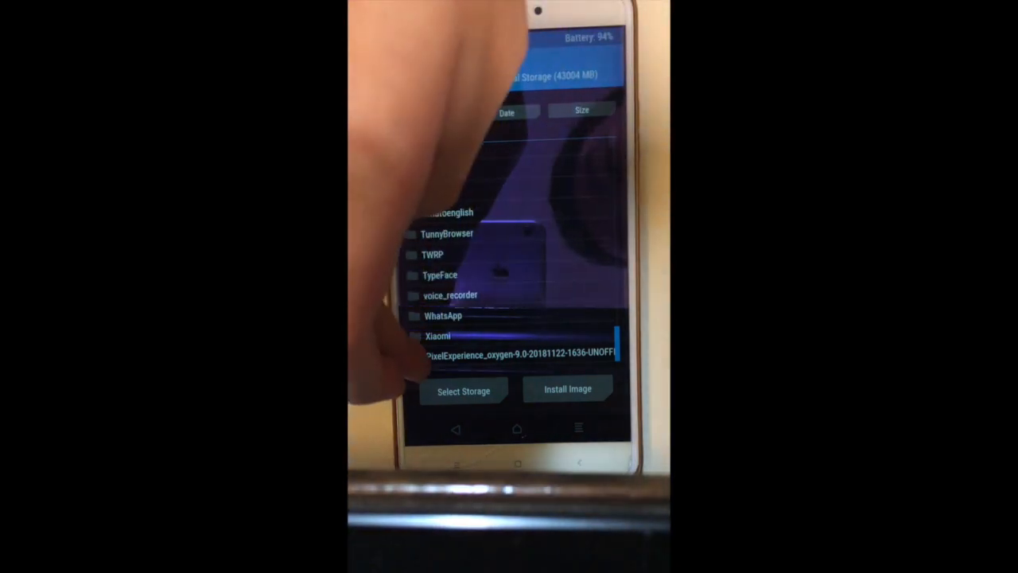
click(521, 353)
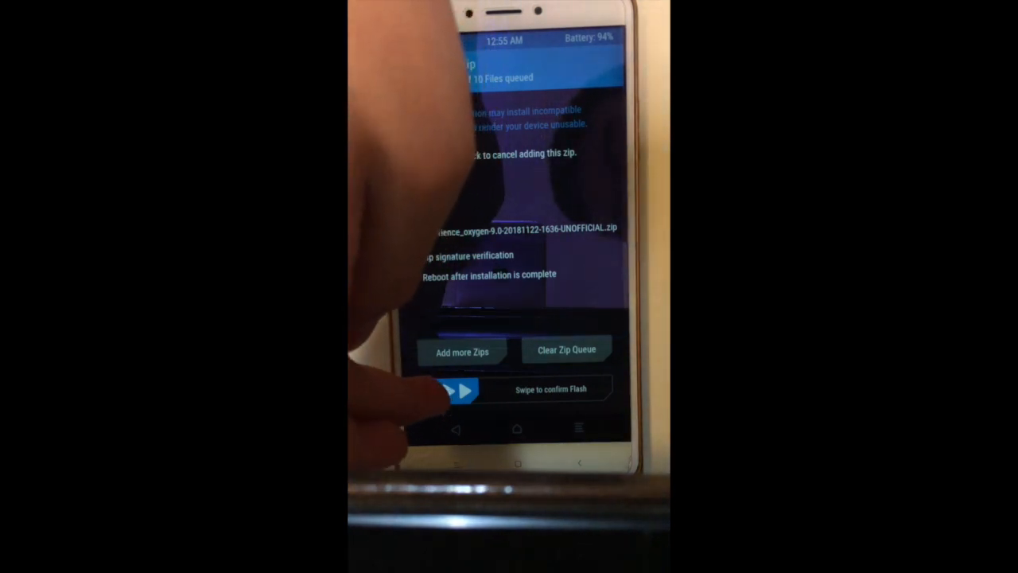
Swipe to flash the Pixel Experience zip, then reboot into the new system.
drag(458, 389, 601, 389)
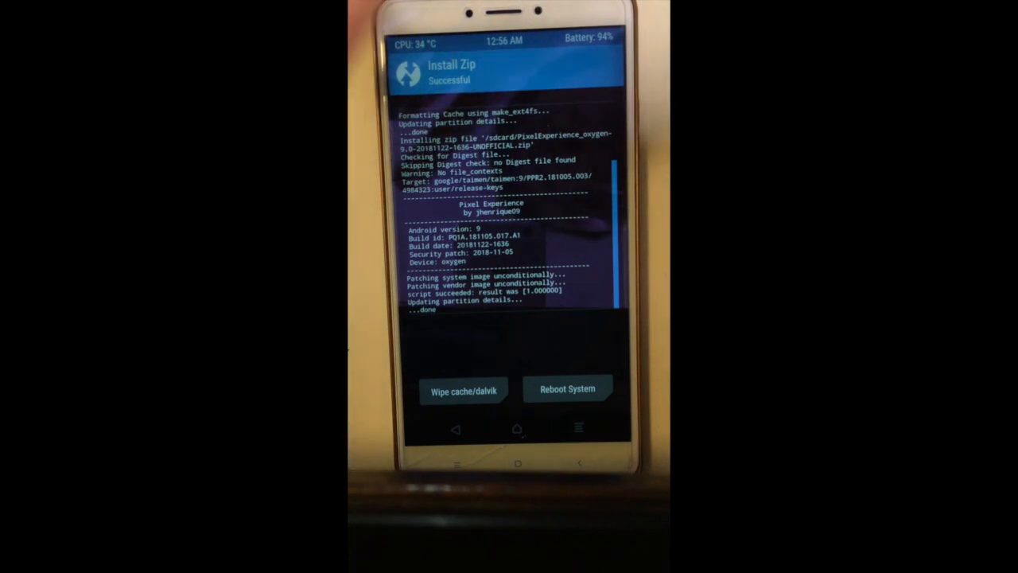
click(567, 389)
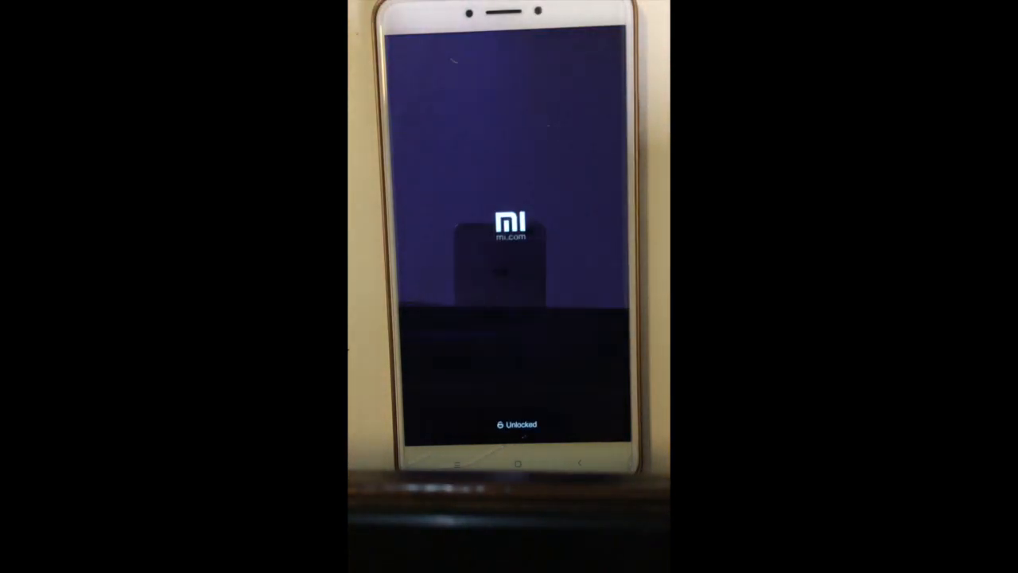